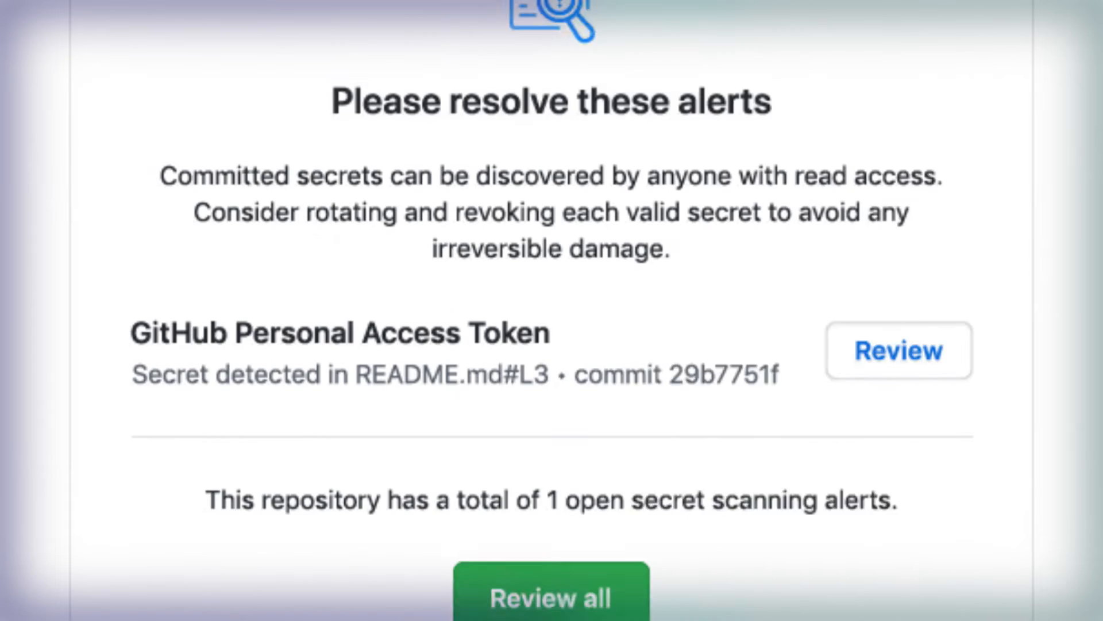
Step: Commit all changes as "Fix footer bug" and push, reviewing the Personal Access Token rejection
left_click(897, 351)
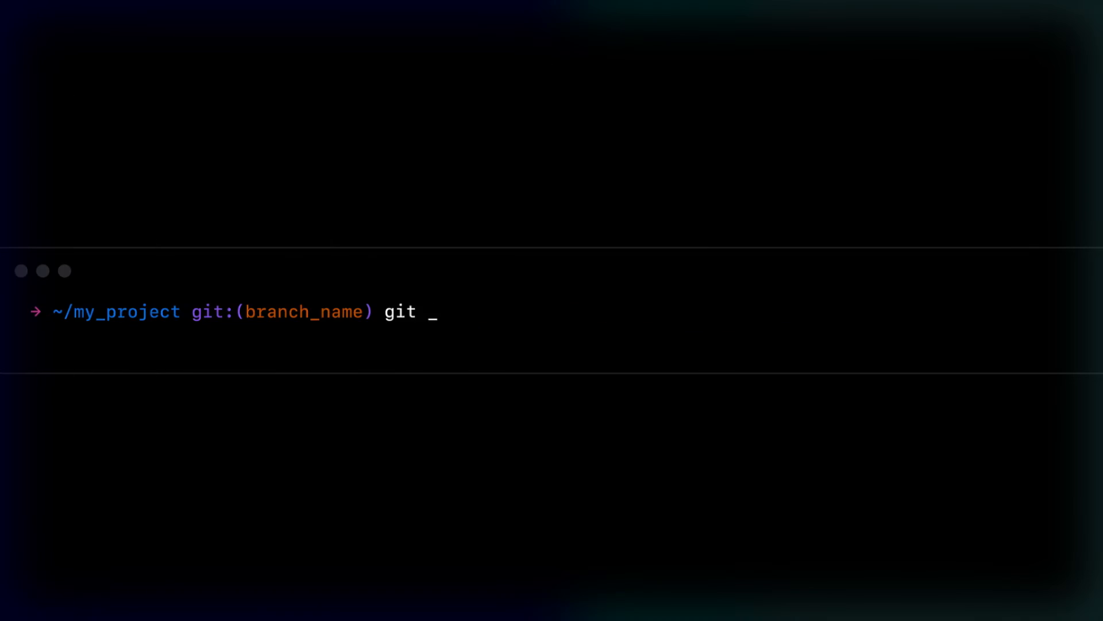
type("add . && git commit -am \"Fix footer bug")
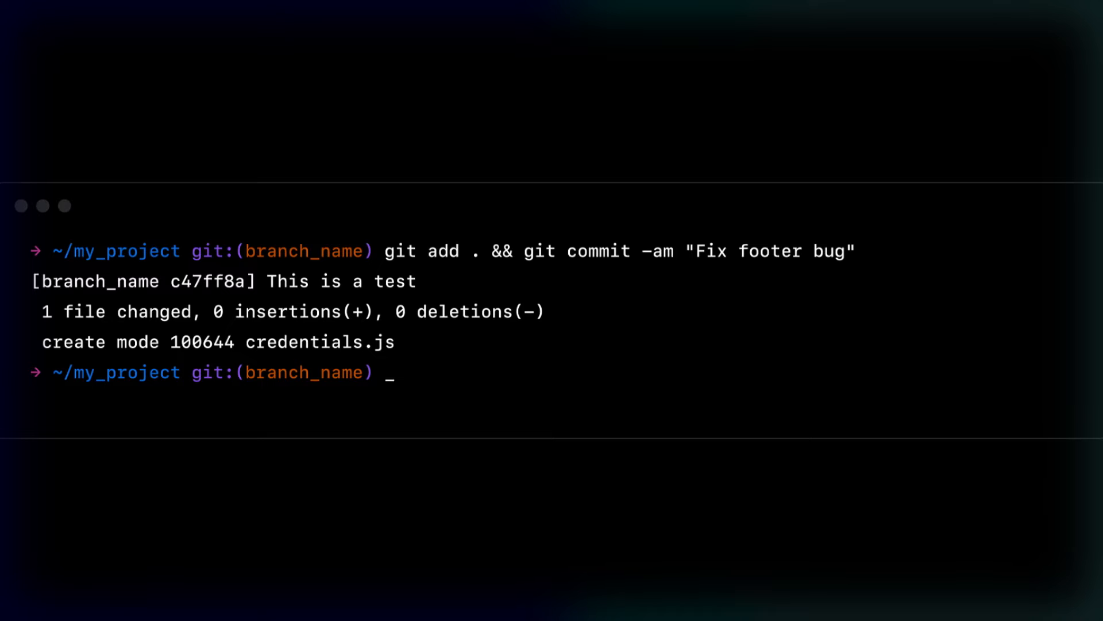
type("git push")
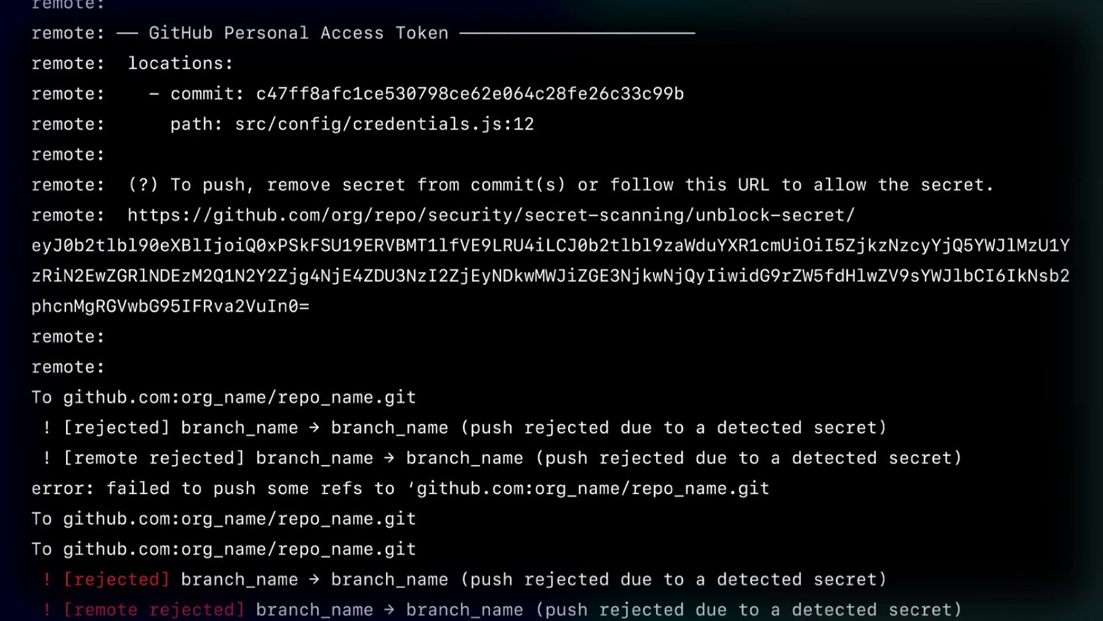
left_click_drag(130, 215, 308, 305)
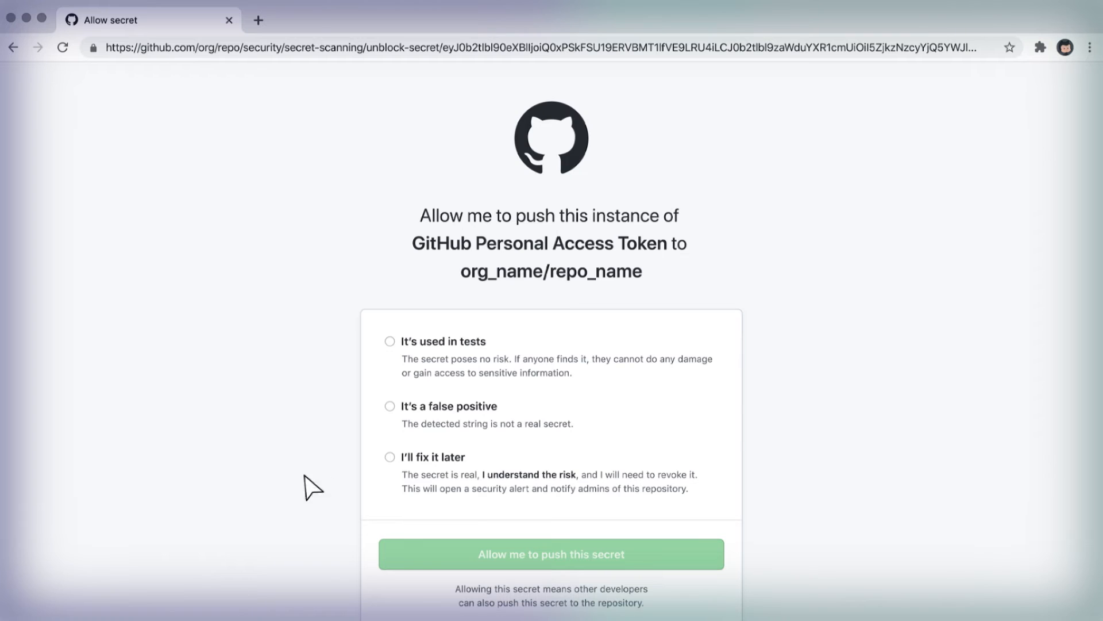
Step: Mark the detected token as "It's a false positive" and allow pushing it
left_click(390, 406)
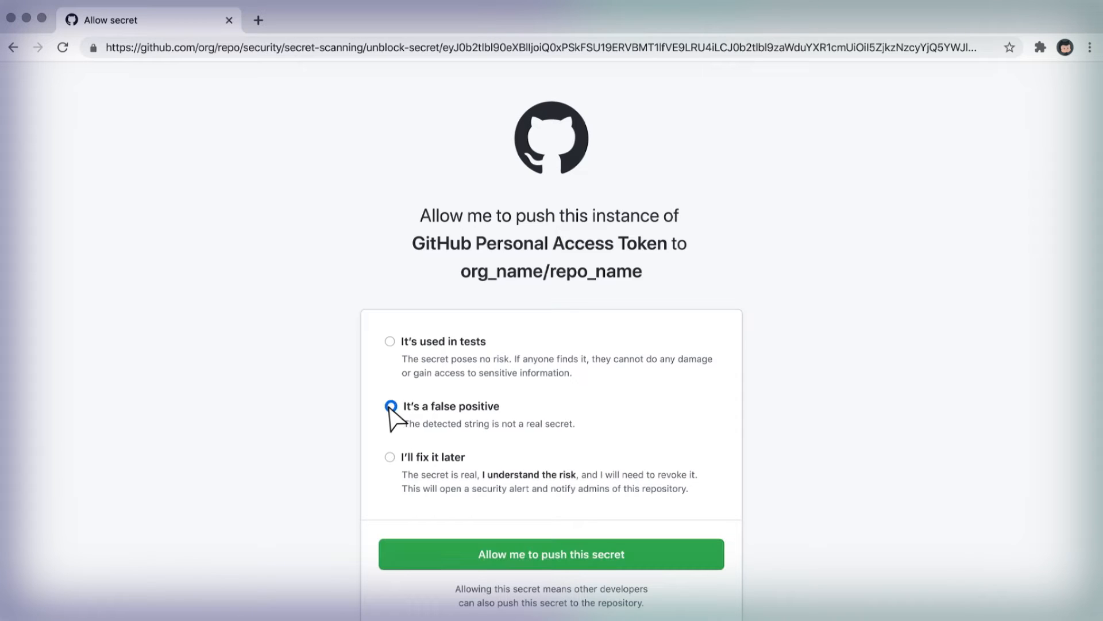
left_click(551, 554)
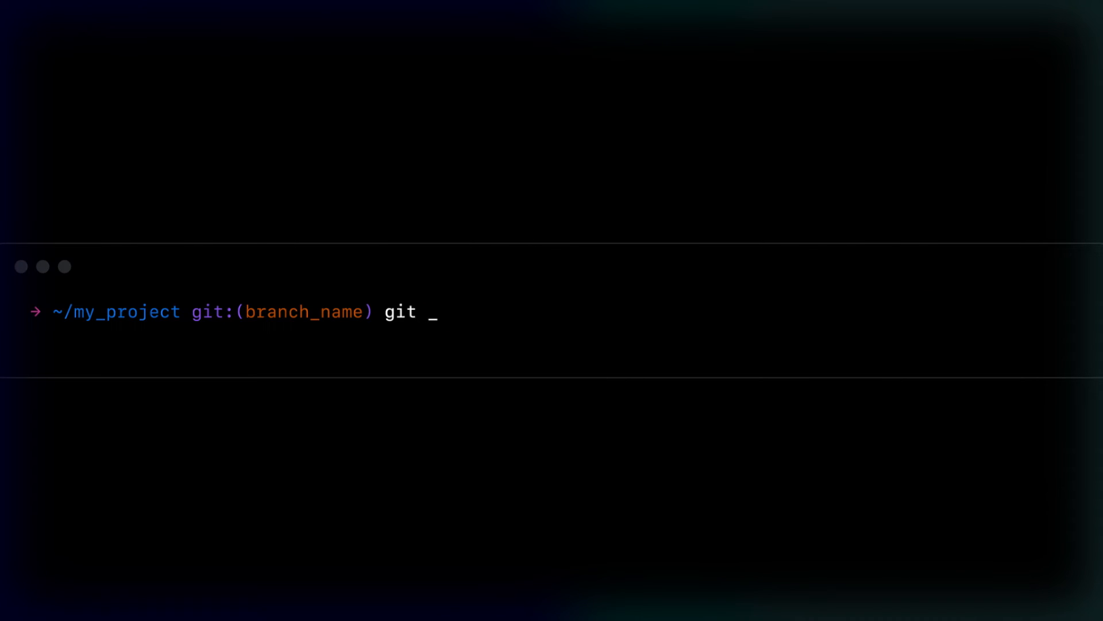
Step: Enter git push at the Terminal prompt to retry the push
type("push")
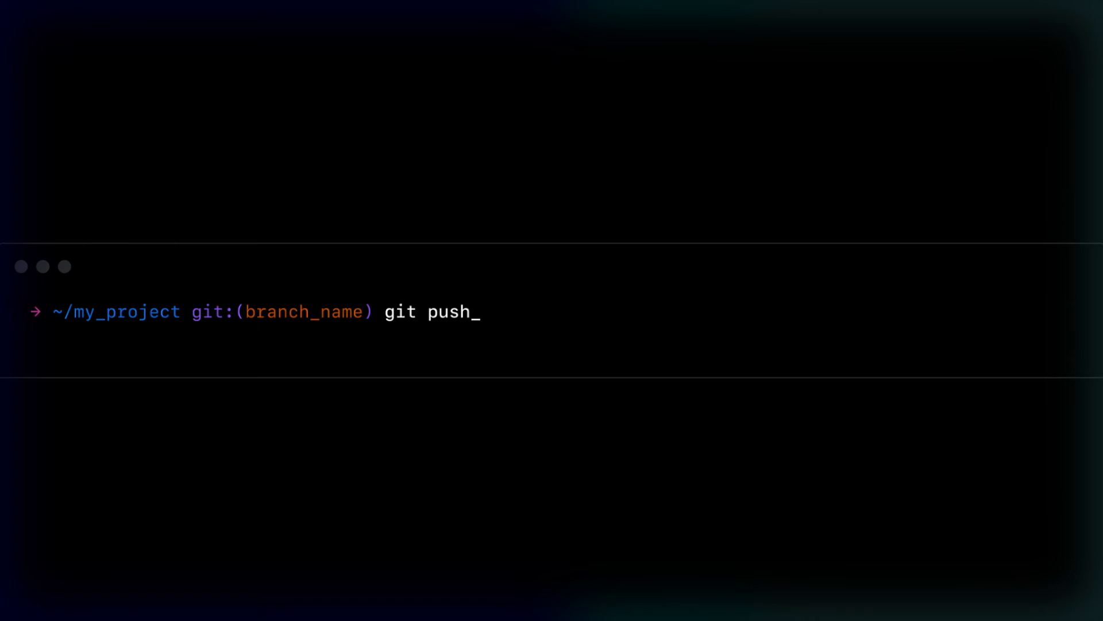